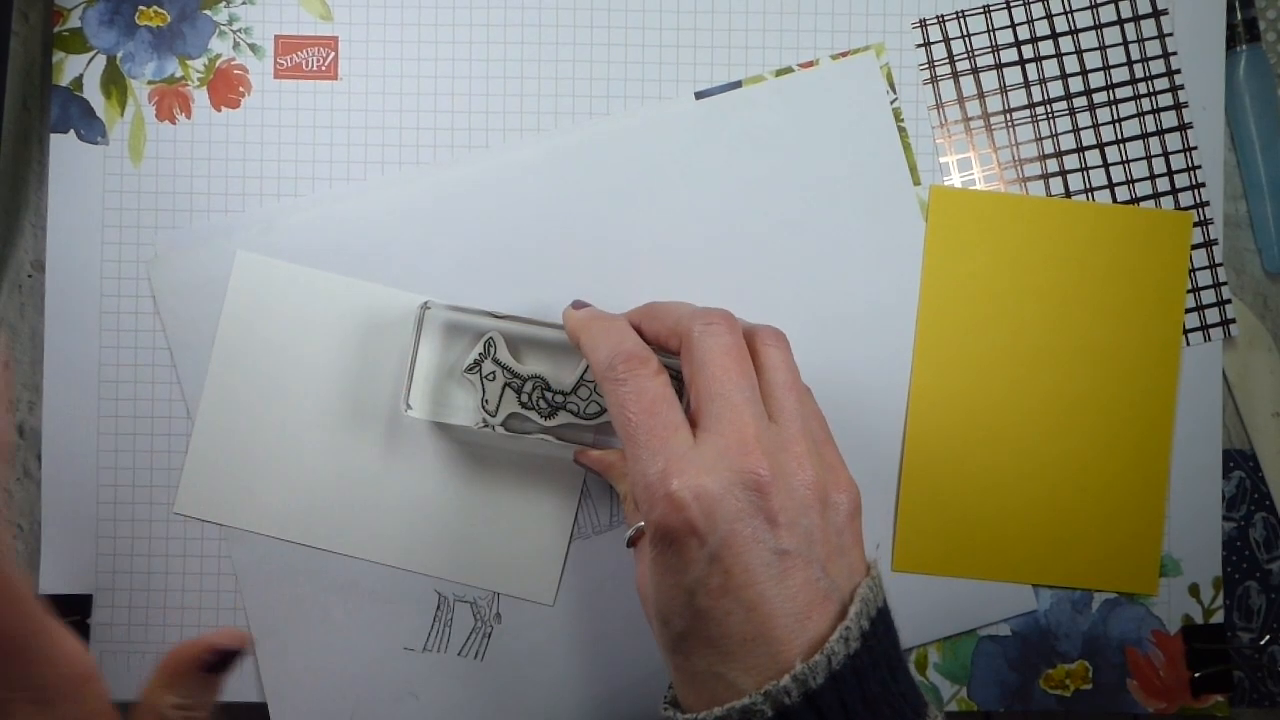
mouse_move(640, 400)
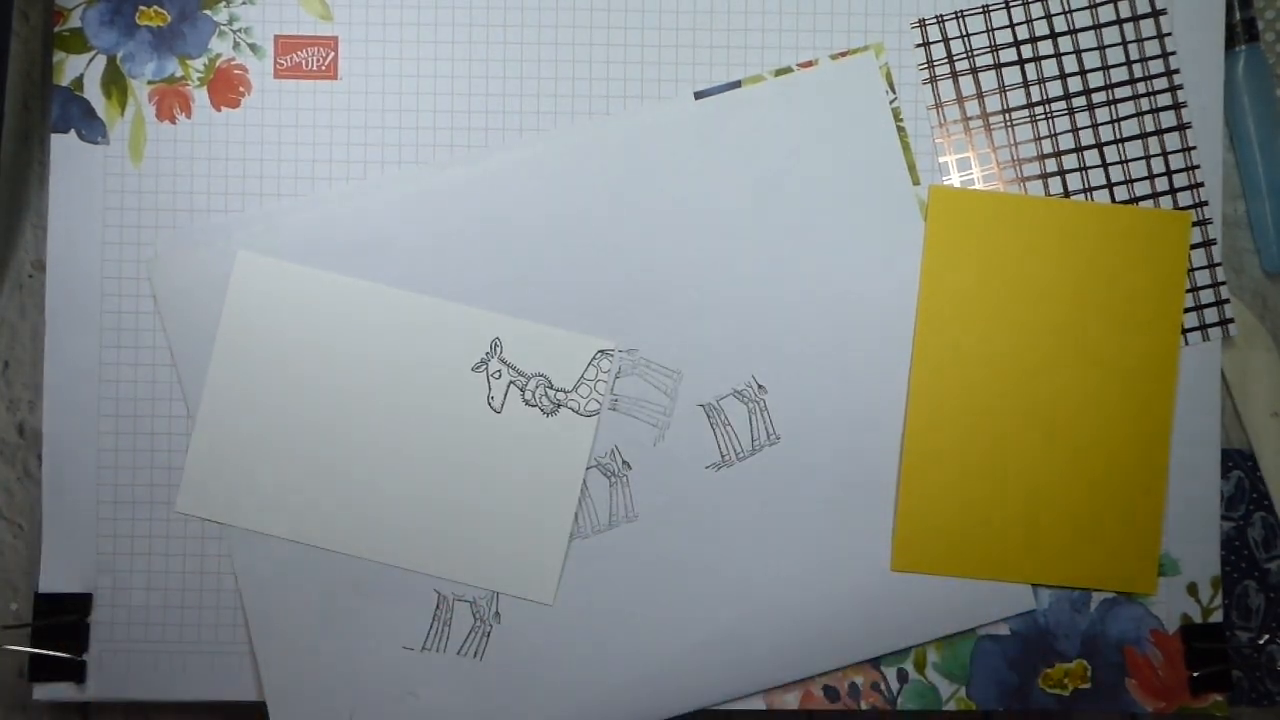